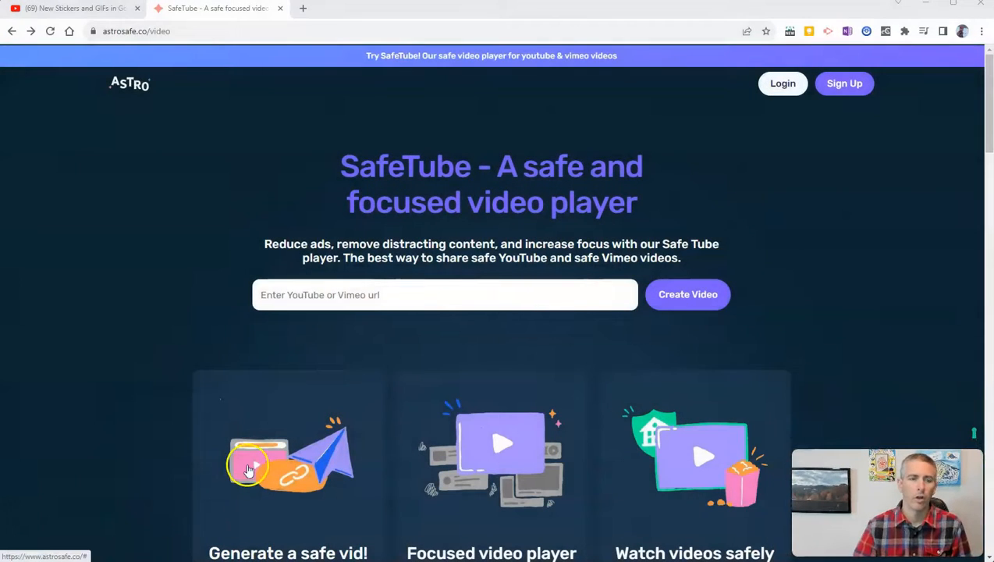
pyautogui.moveTo(159, 301)
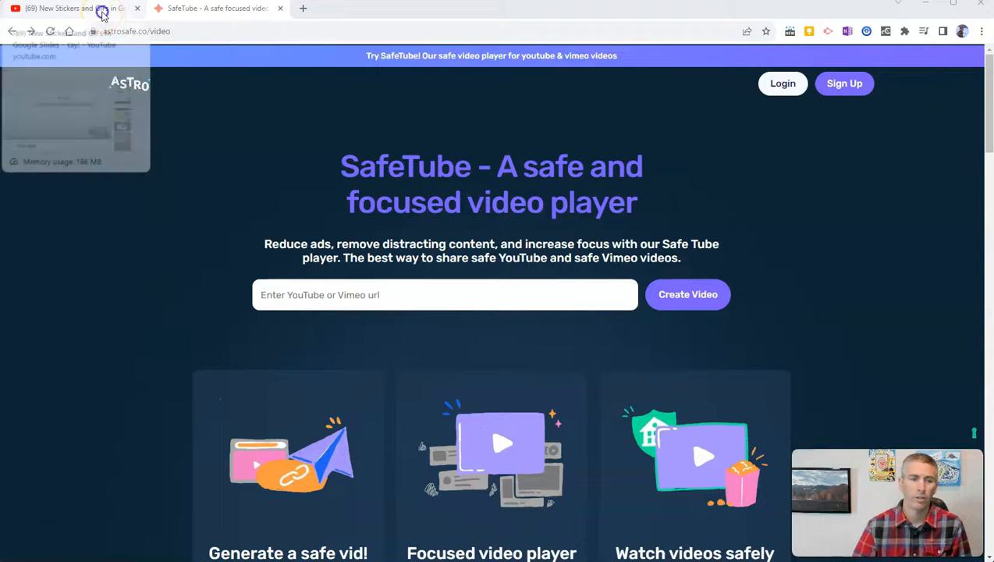
pyautogui.click(70, 9)
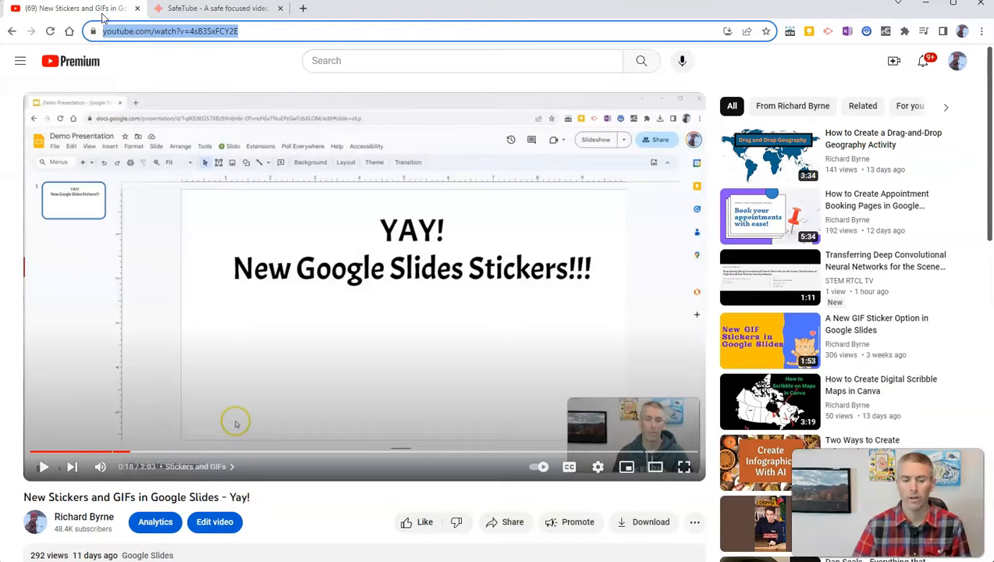
pyautogui.moveTo(350, 401)
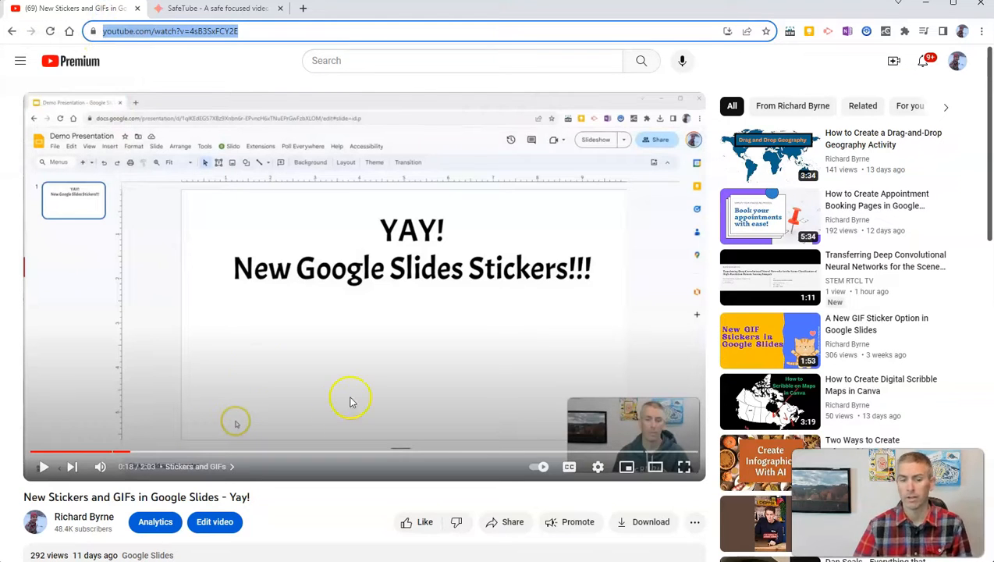
pyautogui.moveTo(357, 406)
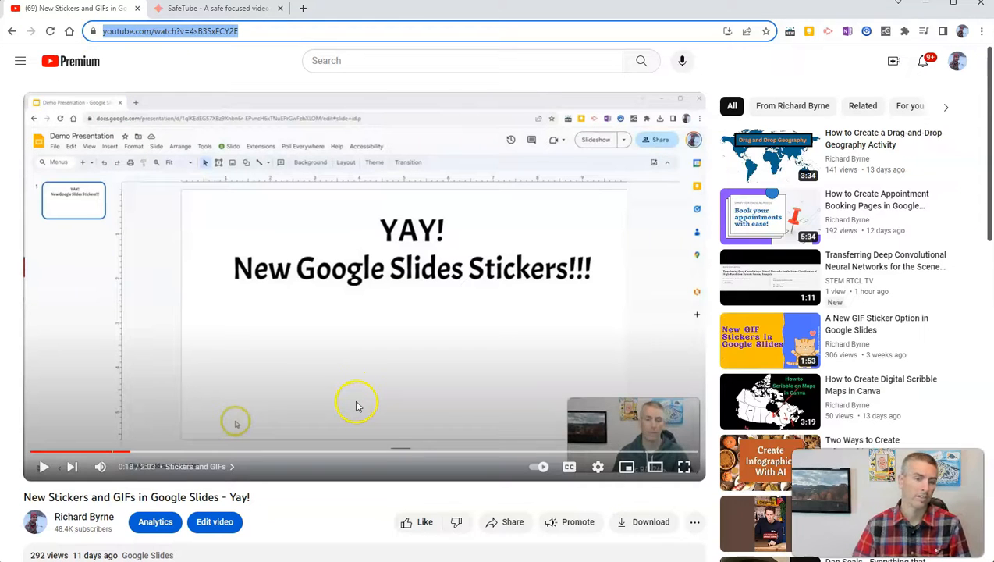
pyautogui.click(215, 9)
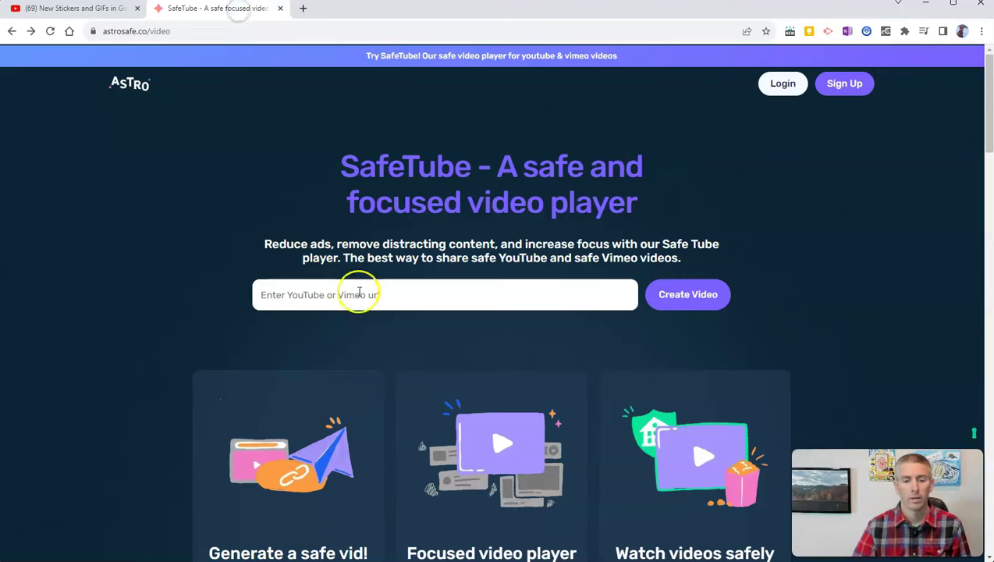
pyautogui.write('https://www.youtube.com/watch?v=4sB3SxFCY2E')
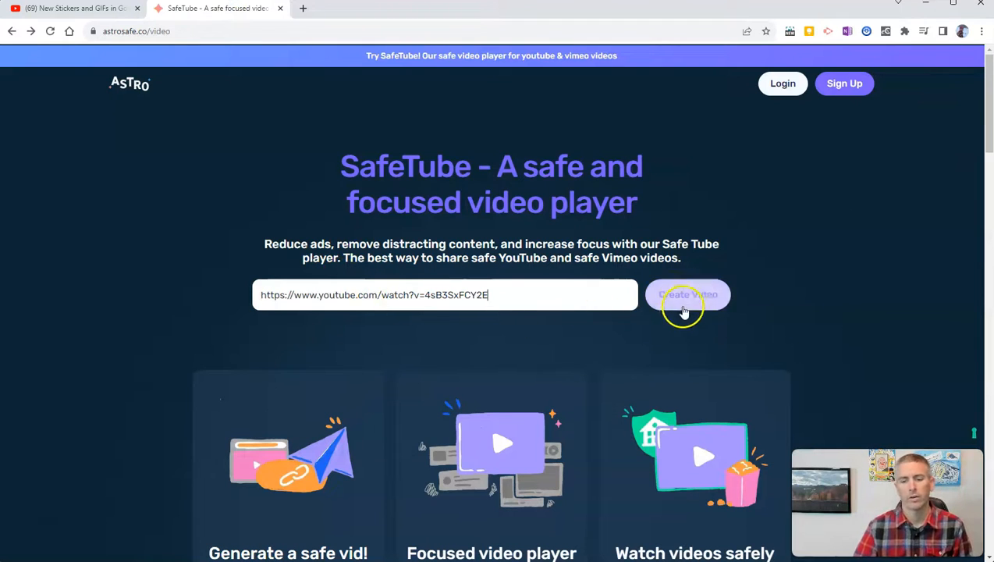
pyautogui.click(686, 295)
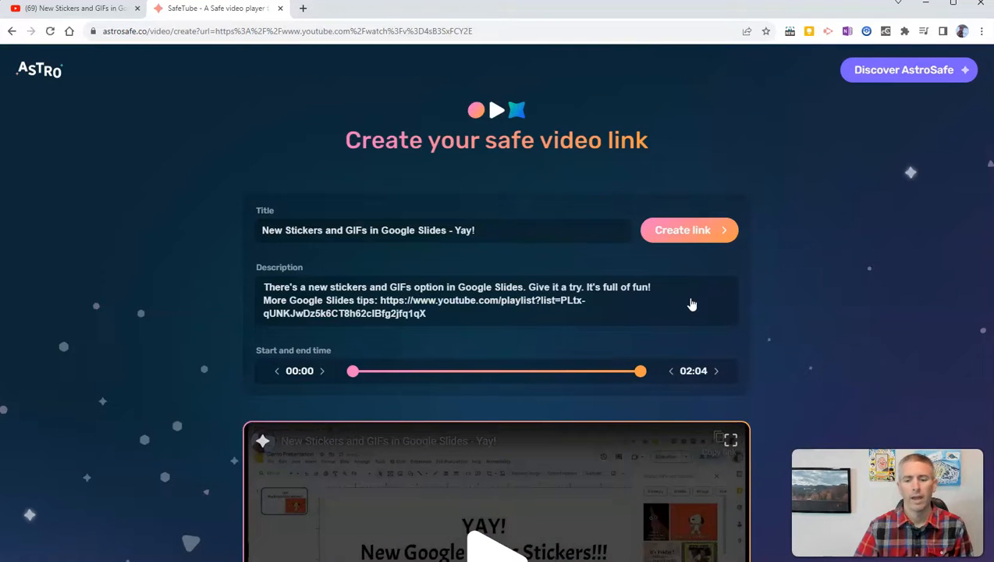
pyautogui.moveTo(352, 372)
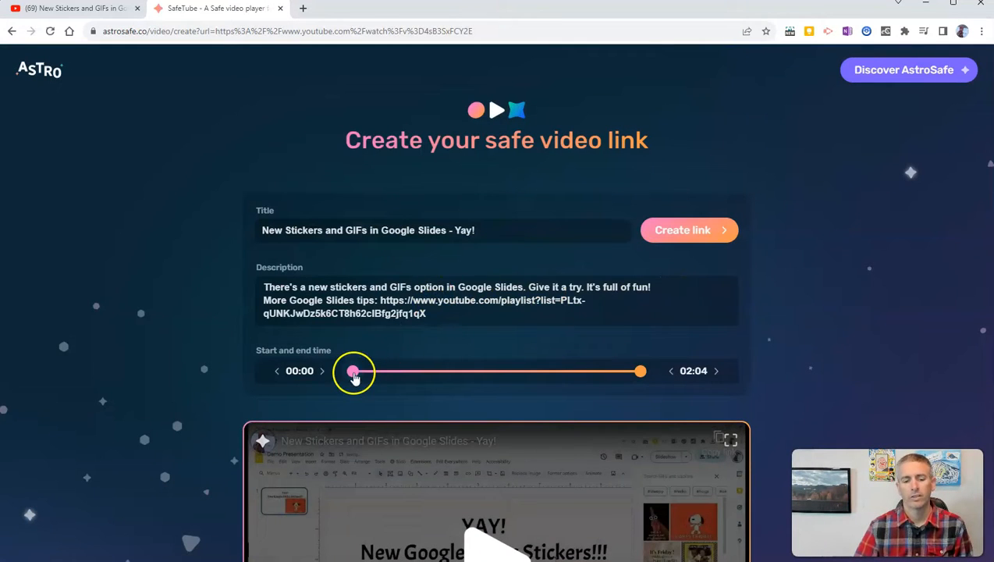
# - Trim the video to play from 00:20 to 01:58 and generate its safe link
pyautogui.moveTo(353, 371); pyautogui.dragTo(380, 371)
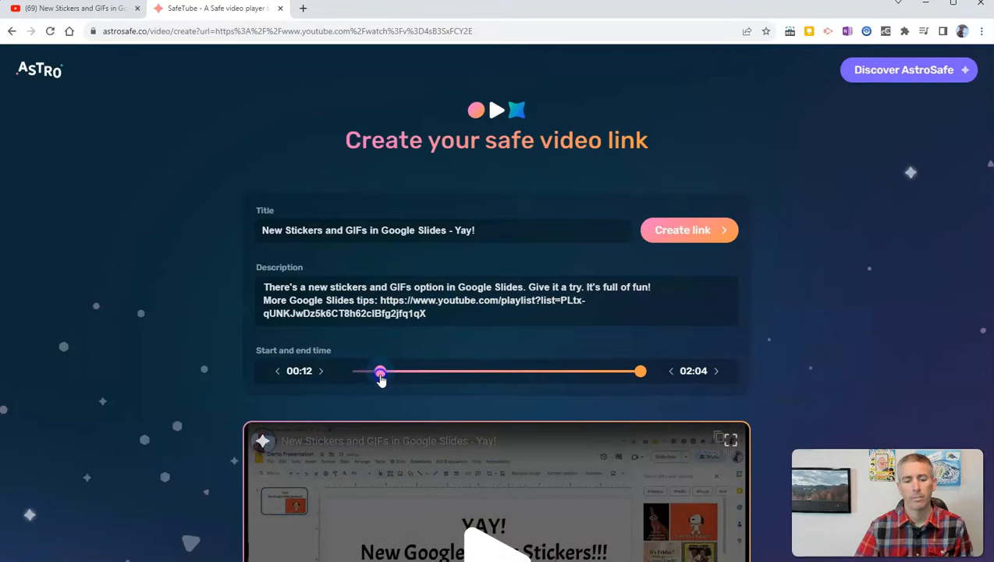
pyautogui.moveTo(381, 371); pyautogui.dragTo(398, 371)
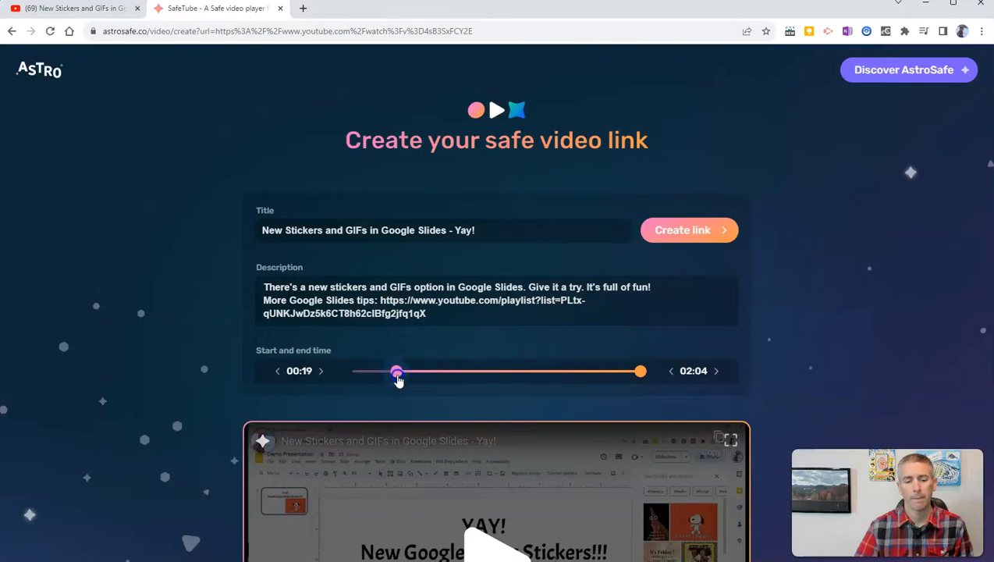
pyautogui.moveTo(396, 371); pyautogui.dragTo(400, 371)
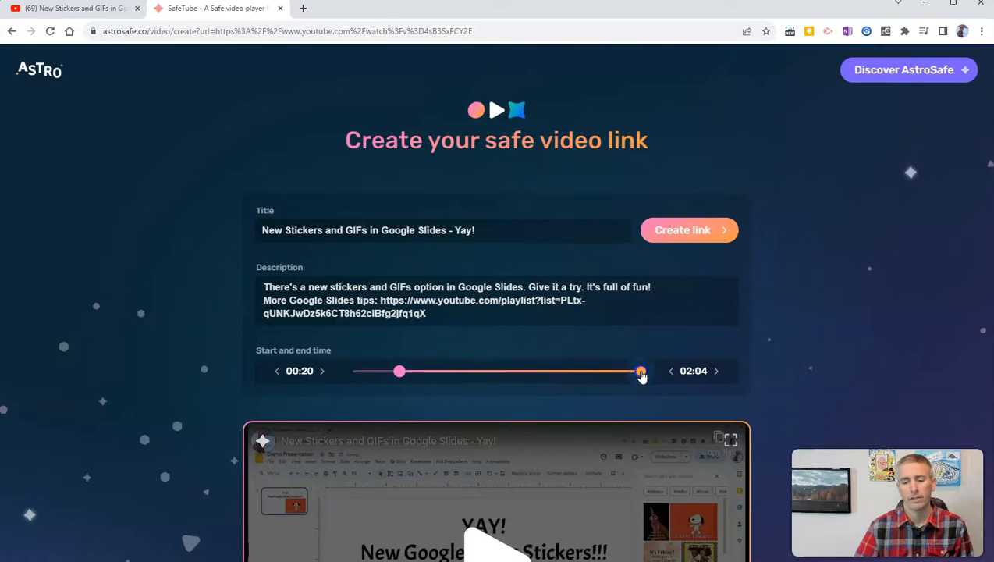
pyautogui.moveTo(640, 371); pyautogui.dragTo(627, 371)
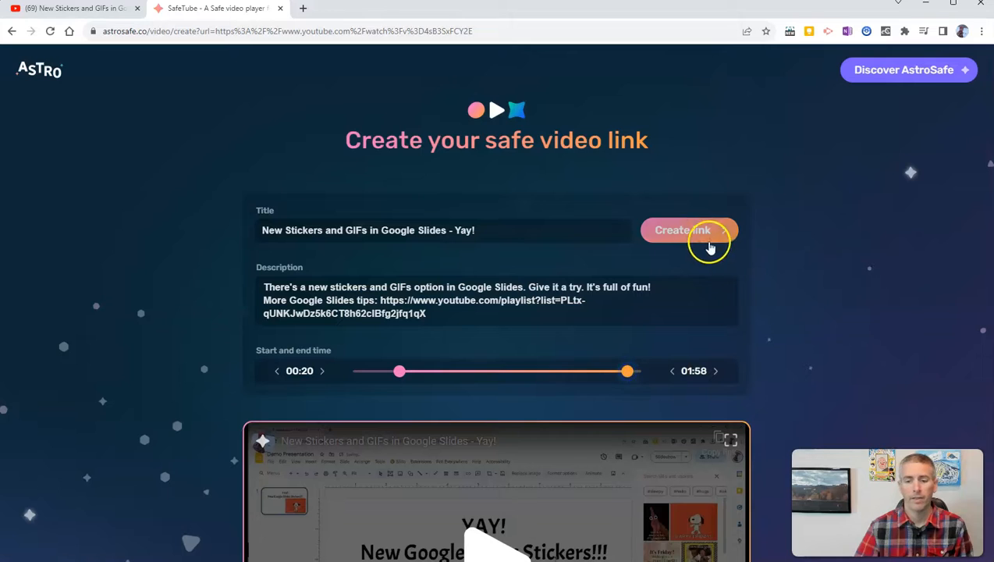
pyautogui.click(683, 229)
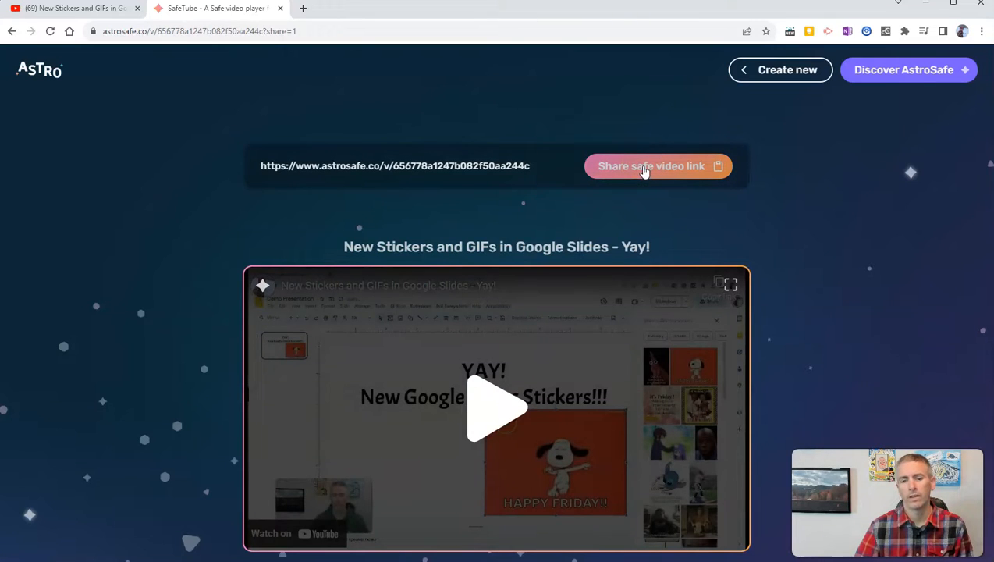
# - Copy the safe video share link to the clipboard
pyautogui.click(651, 165)
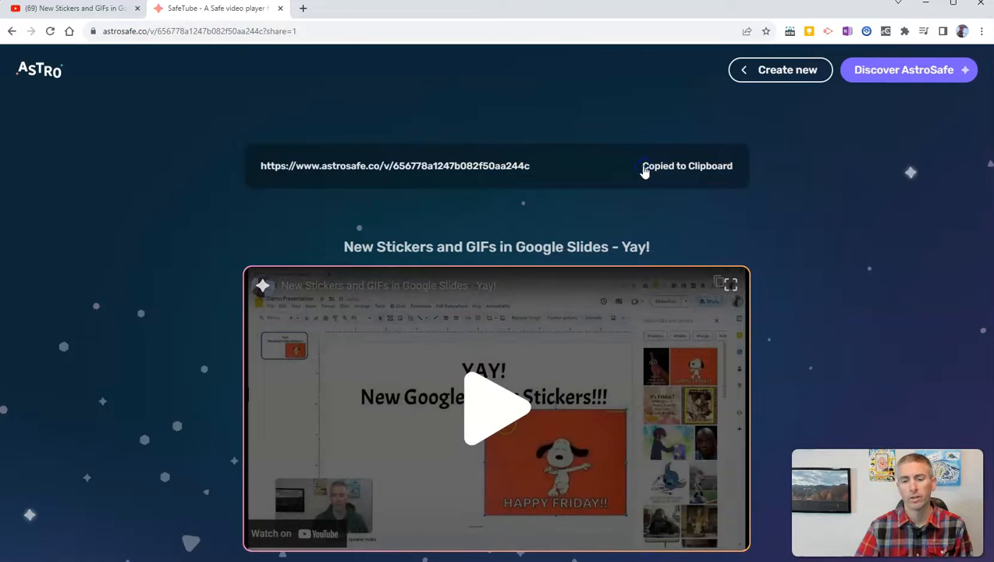
pyautogui.moveTo(643, 188)
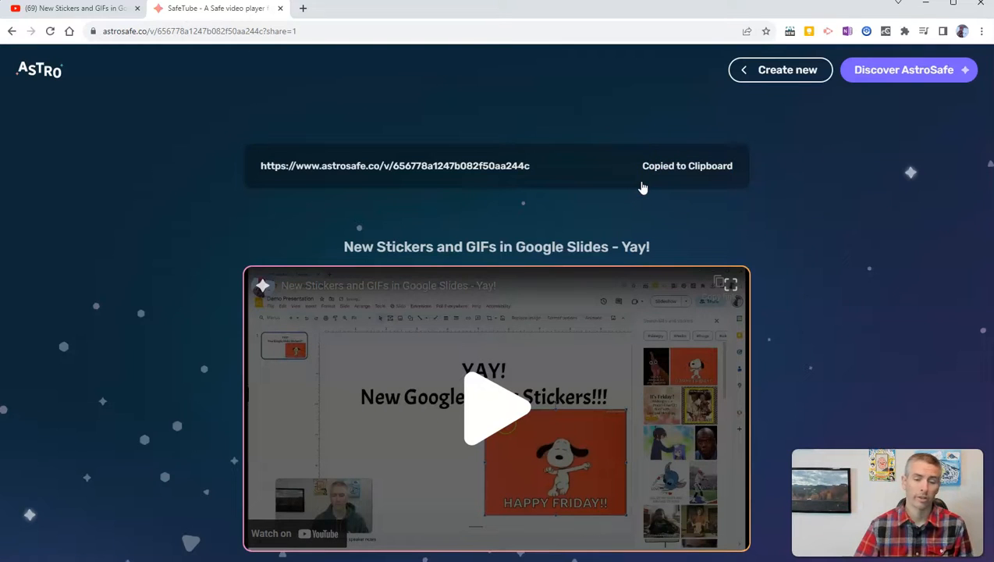
pyautogui.scroll(-3)
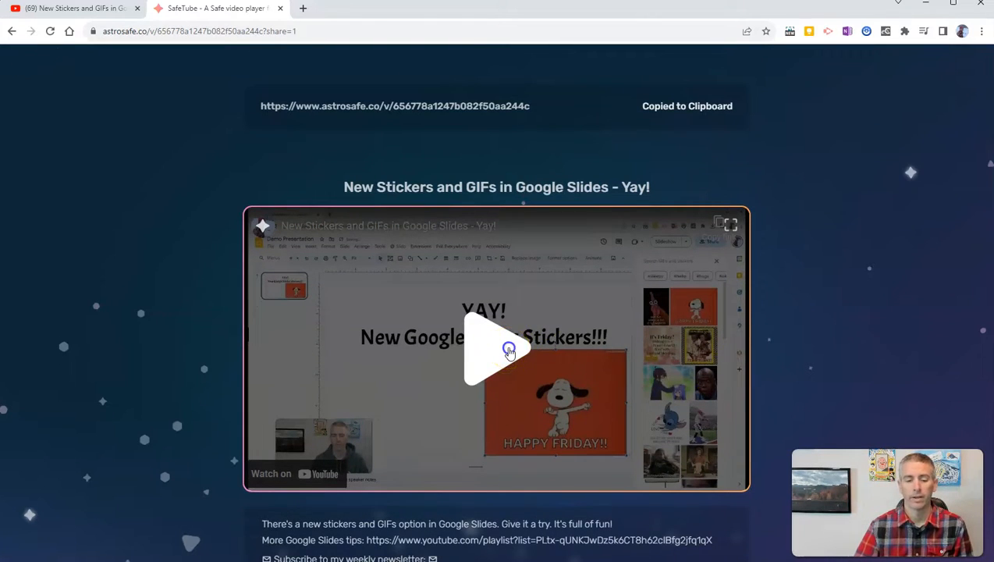
# - Play the embedded trimmed stickers video briefly to verify it, then pause it
pyautogui.click(497, 350)
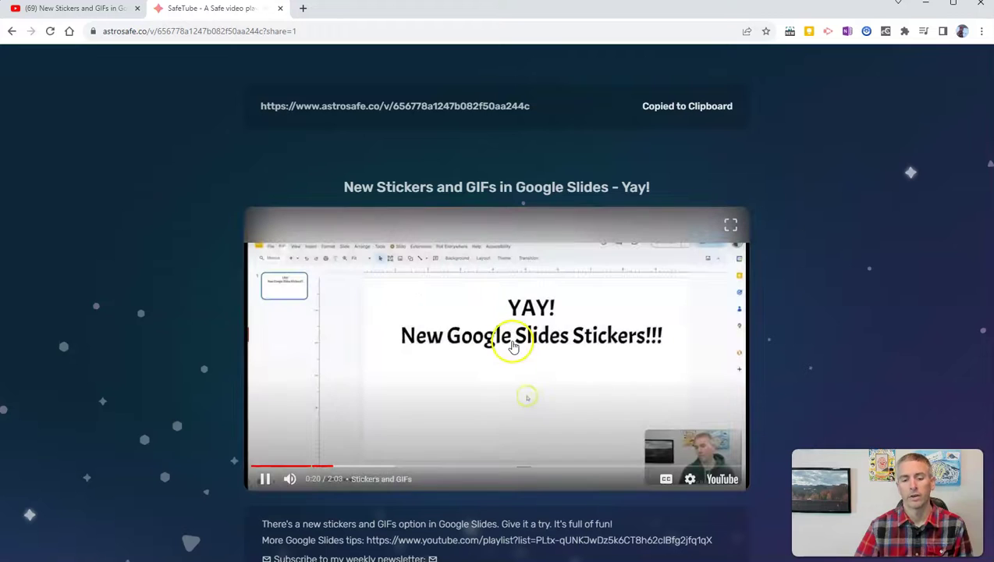
pyautogui.click(265, 478)
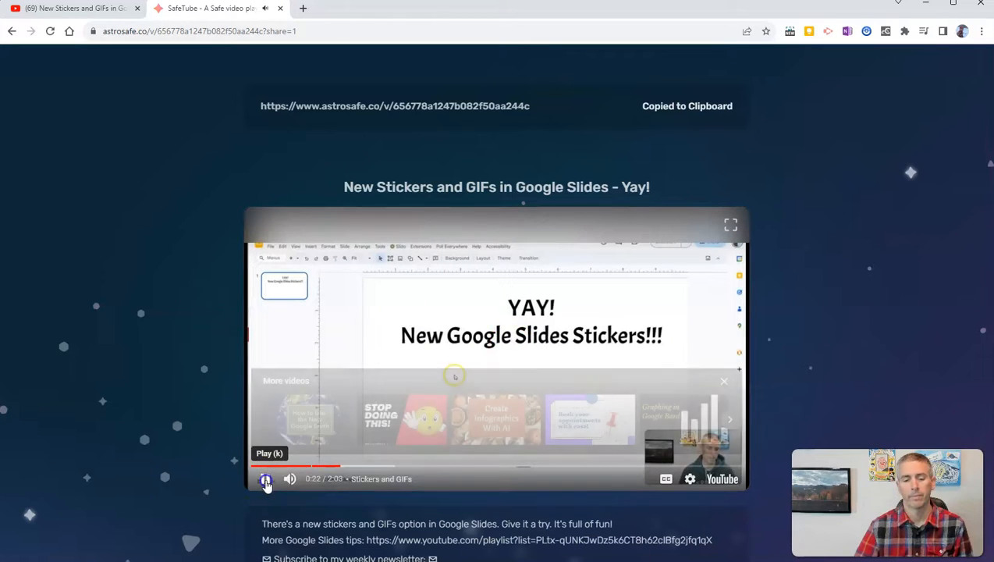
pyautogui.click(265, 478)
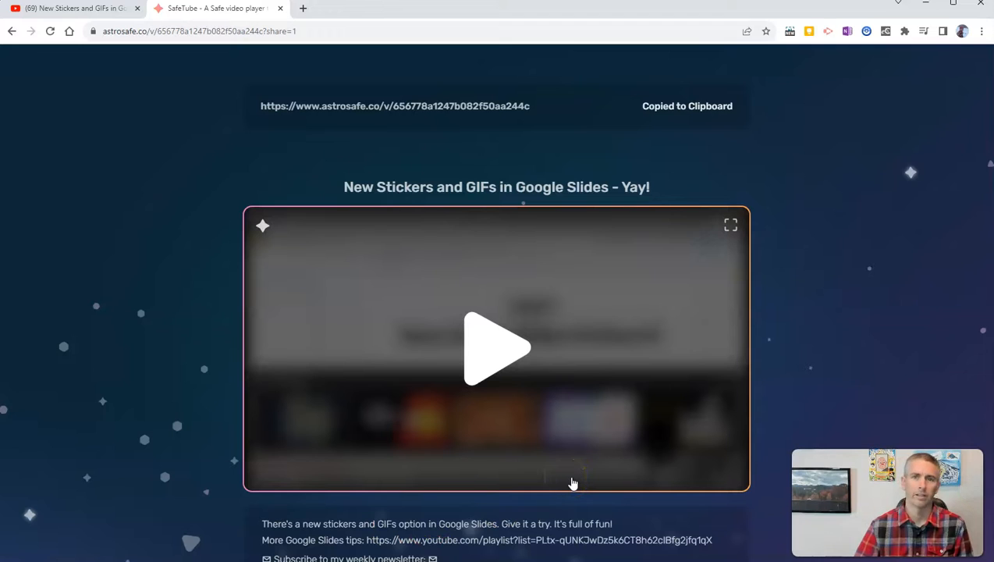
pyautogui.click(496, 348)
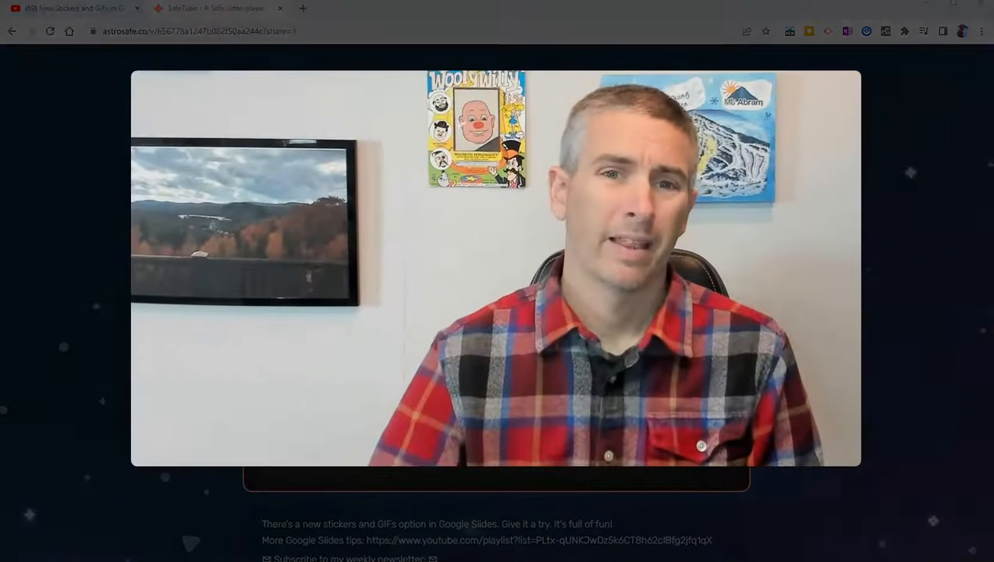